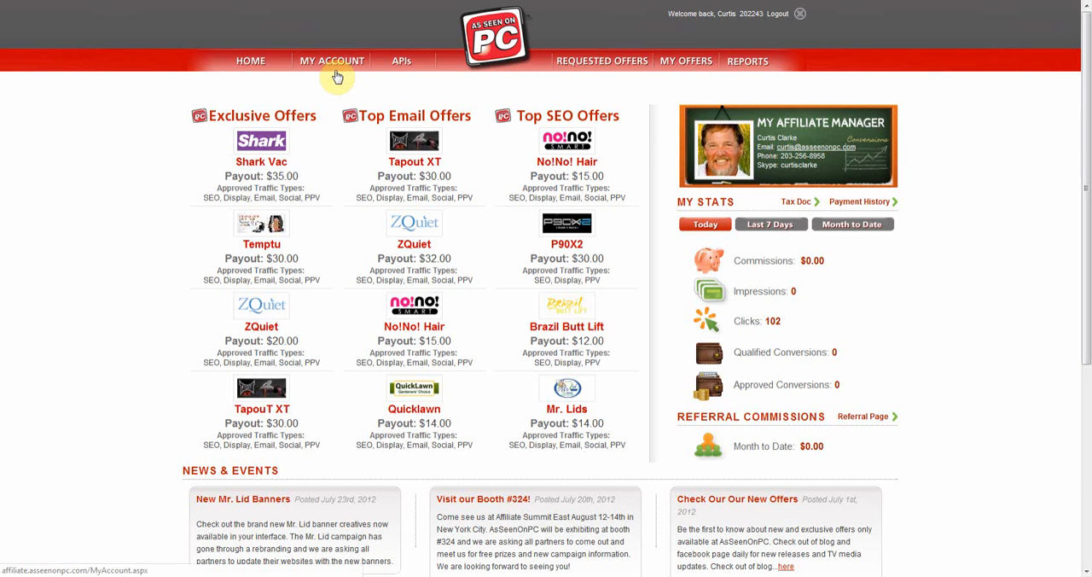
Step: Review the My Account page from login details down to payment and email delivery settings
click(331, 61)
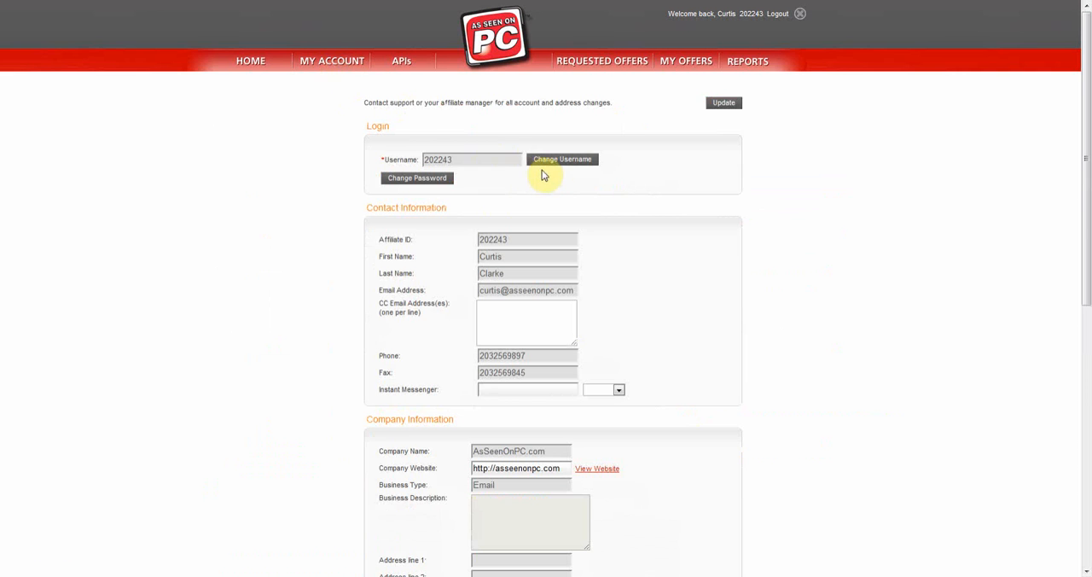
mouse_move(788, 211)
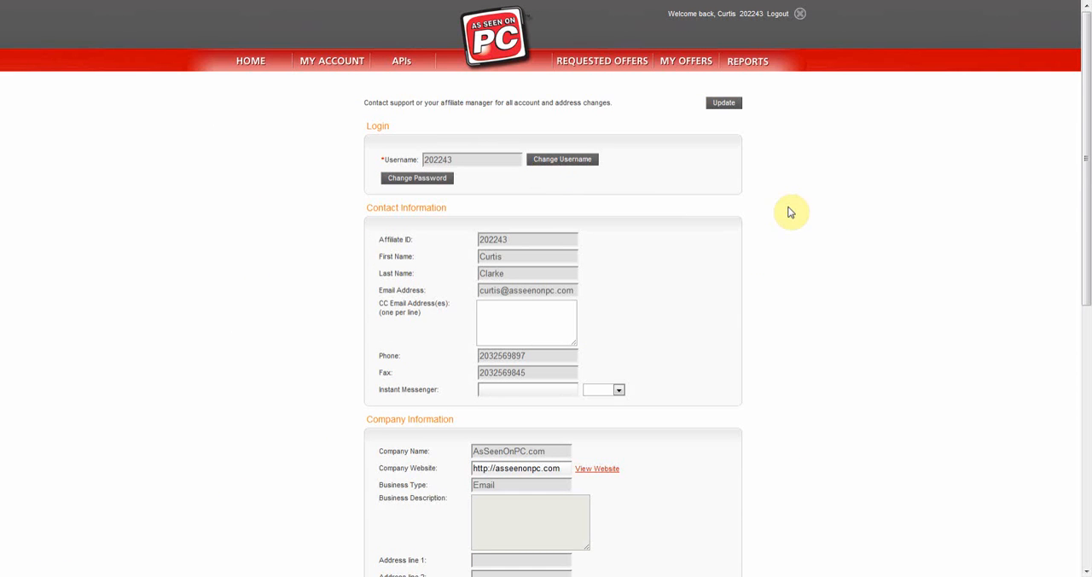
scroll(down, 3)
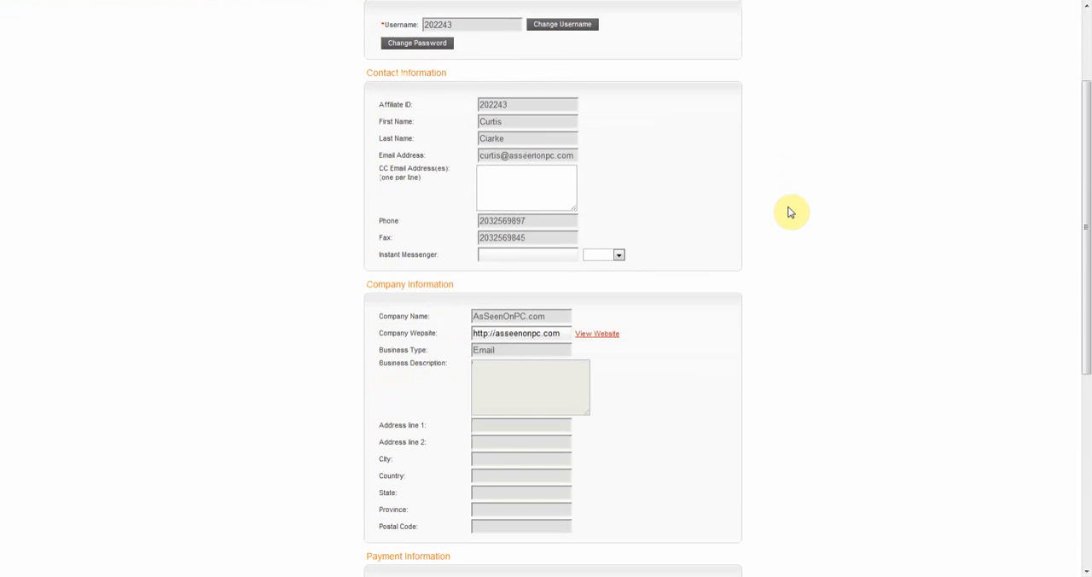
scroll(down, 3)
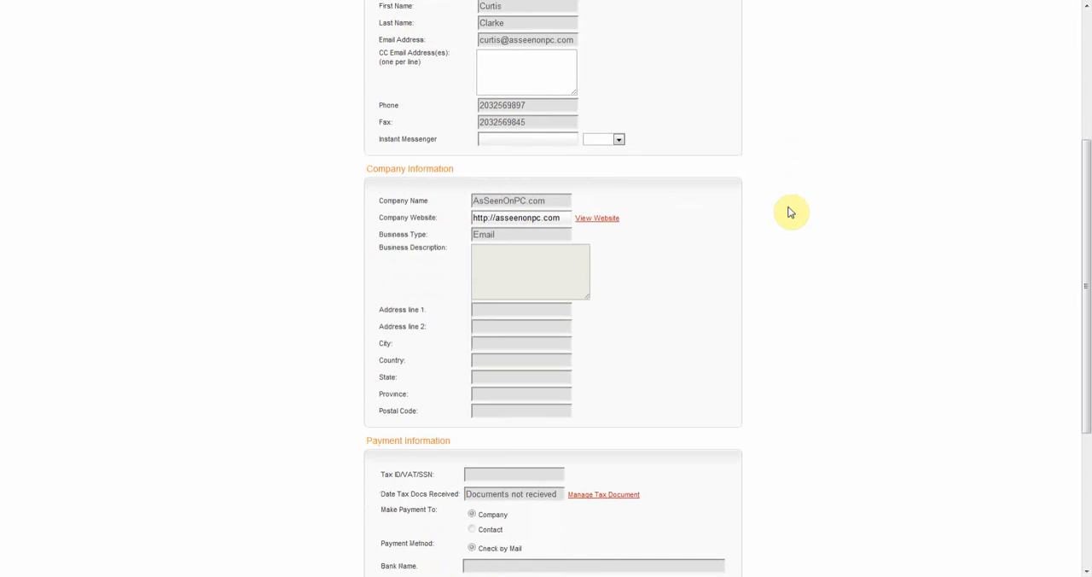
scroll(down, 3)
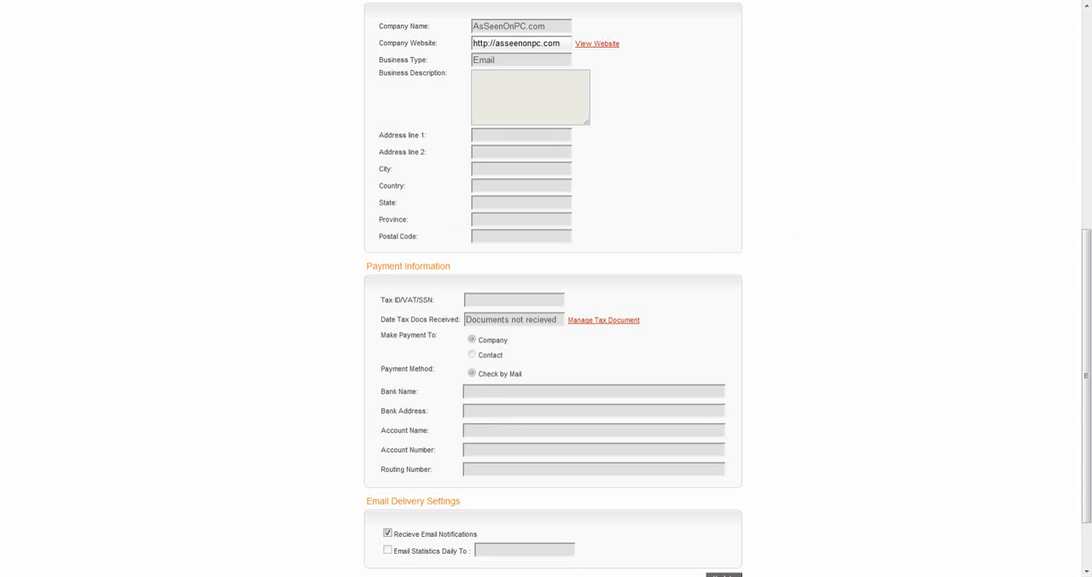
mouse_move(604, 341)
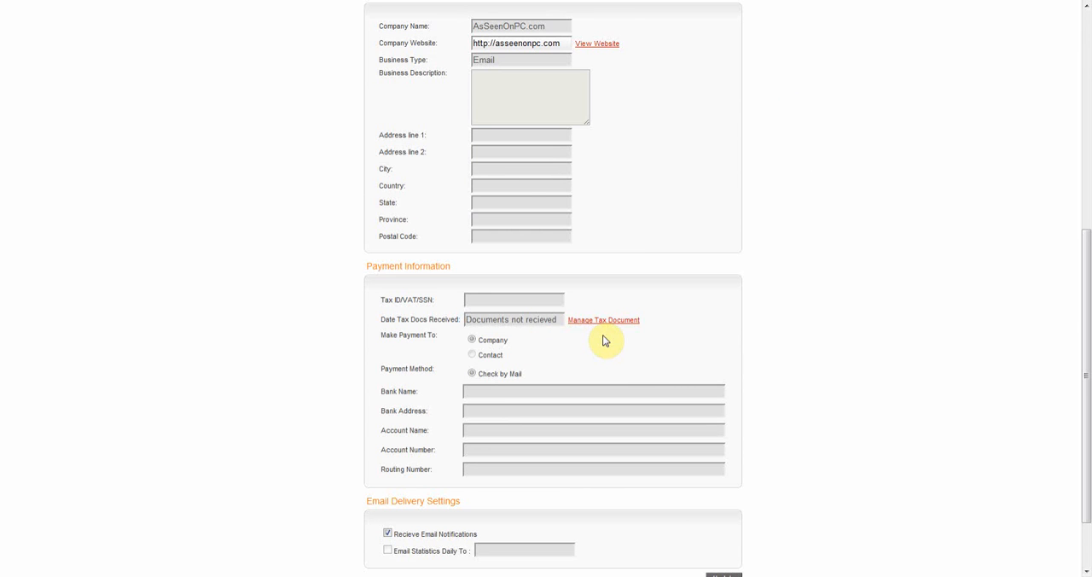
scroll(up, 3)
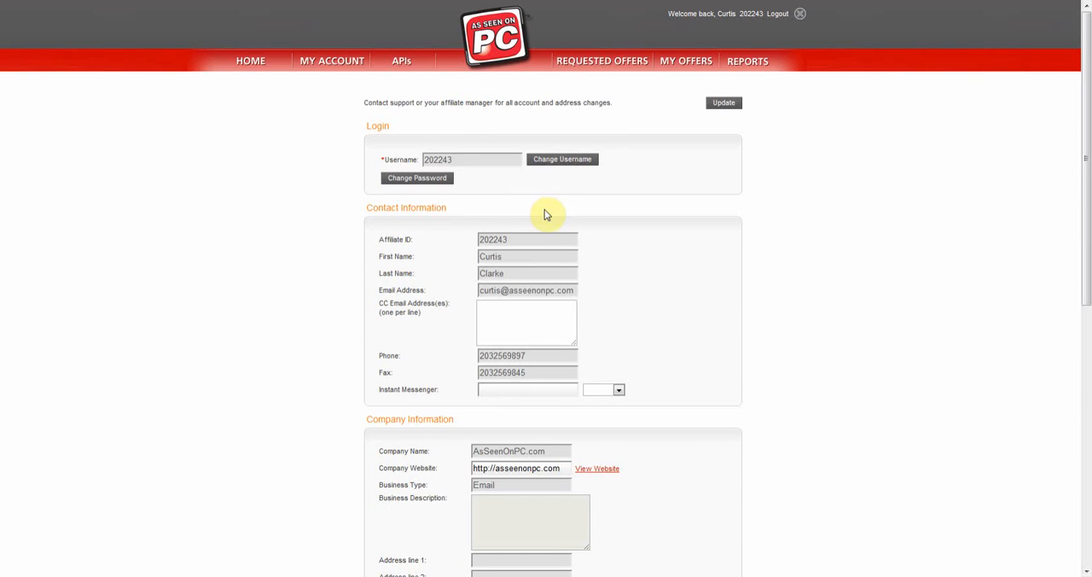
Step: View the APIs page showing the API ID and key with no vendors available
click(406, 61)
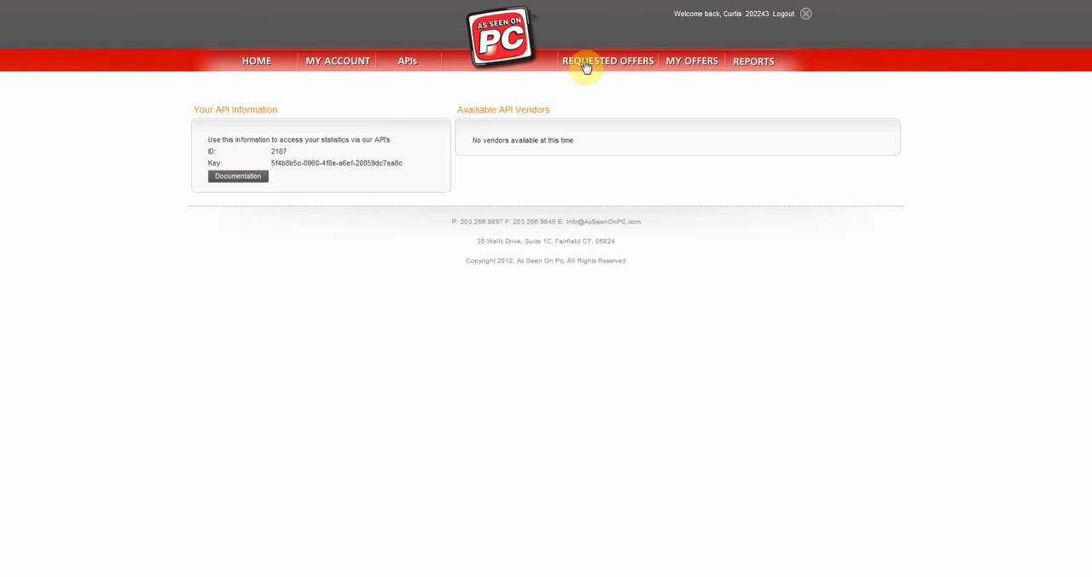
Step: Request the Ageless Male offer from the offers list, then go to the 30 Second Smile offer
click(607, 62)
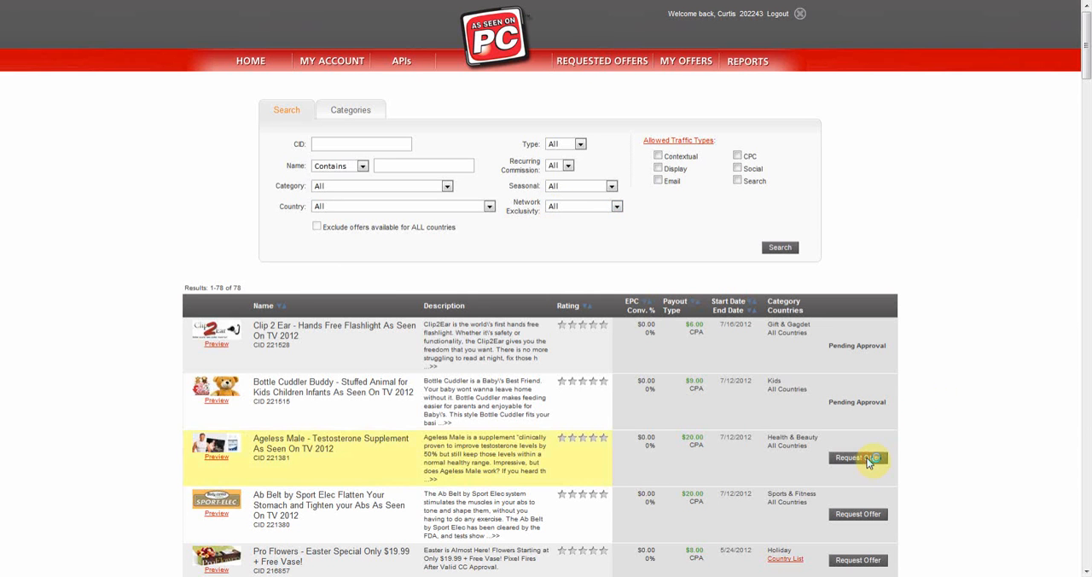
click(856, 457)
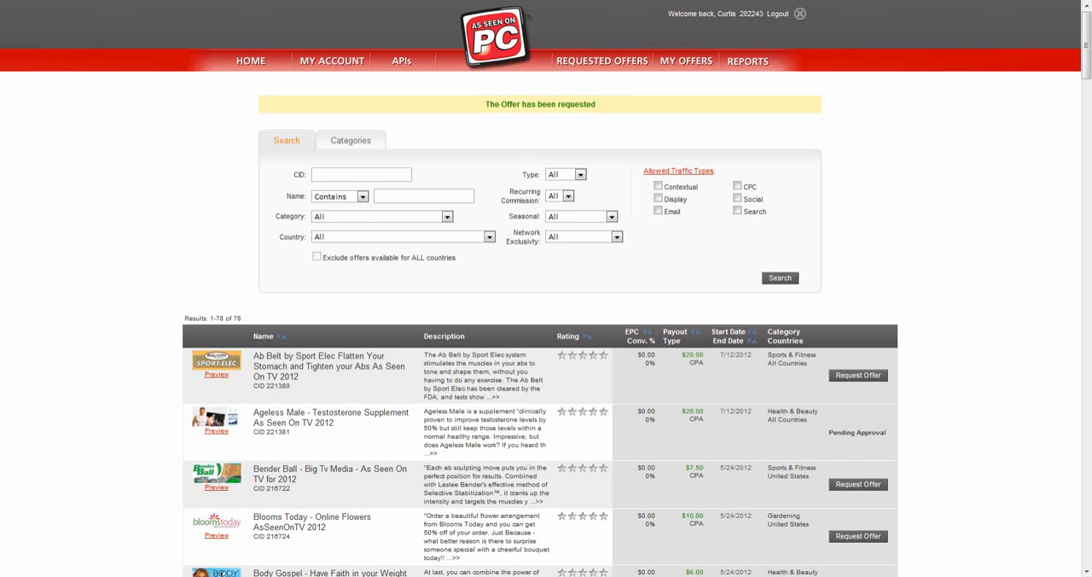
mouse_move(616, 99)
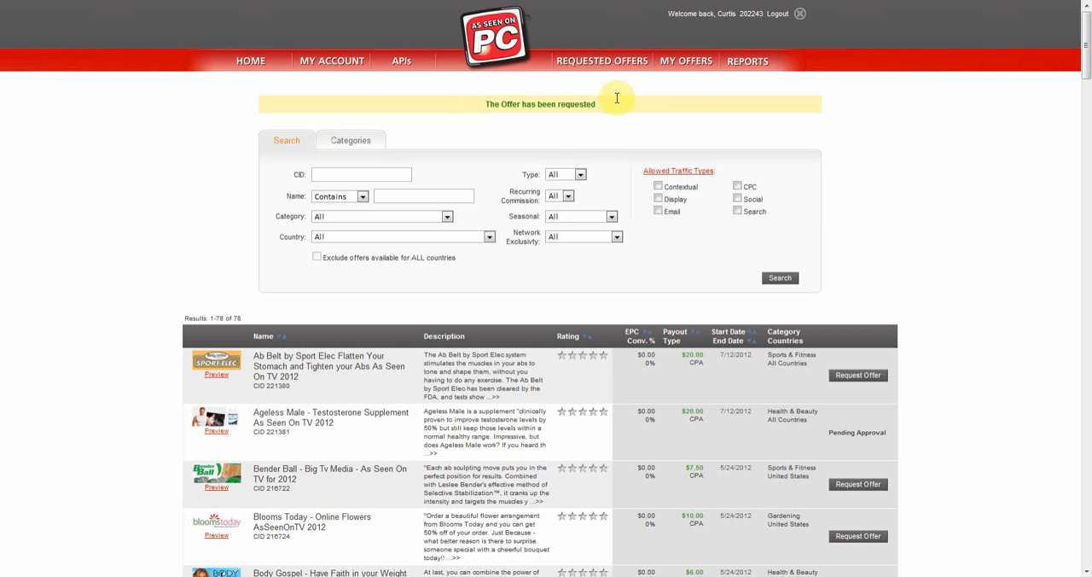
click(686, 61)
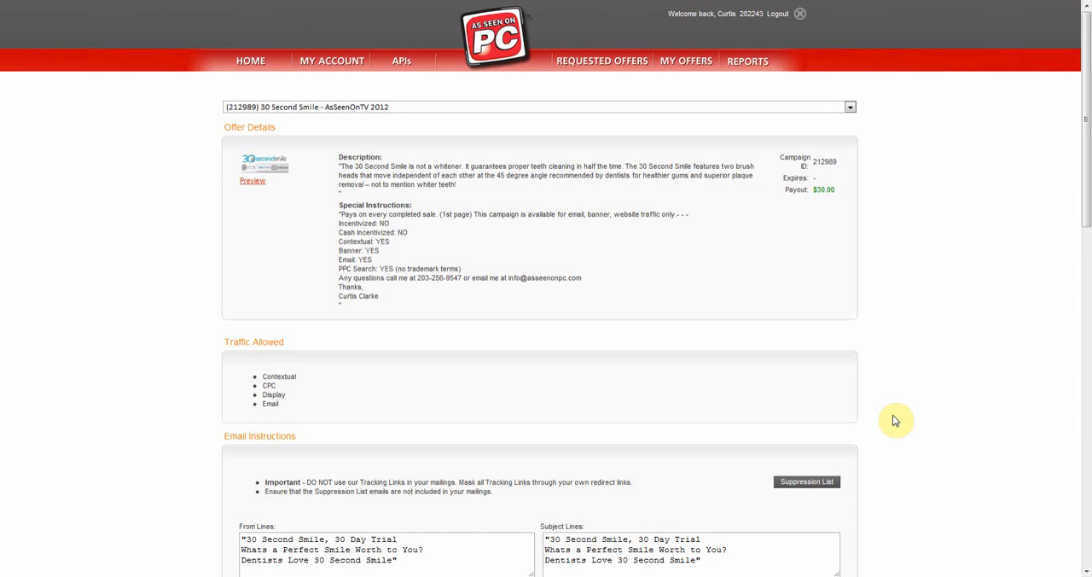
mouse_move(567, 324)
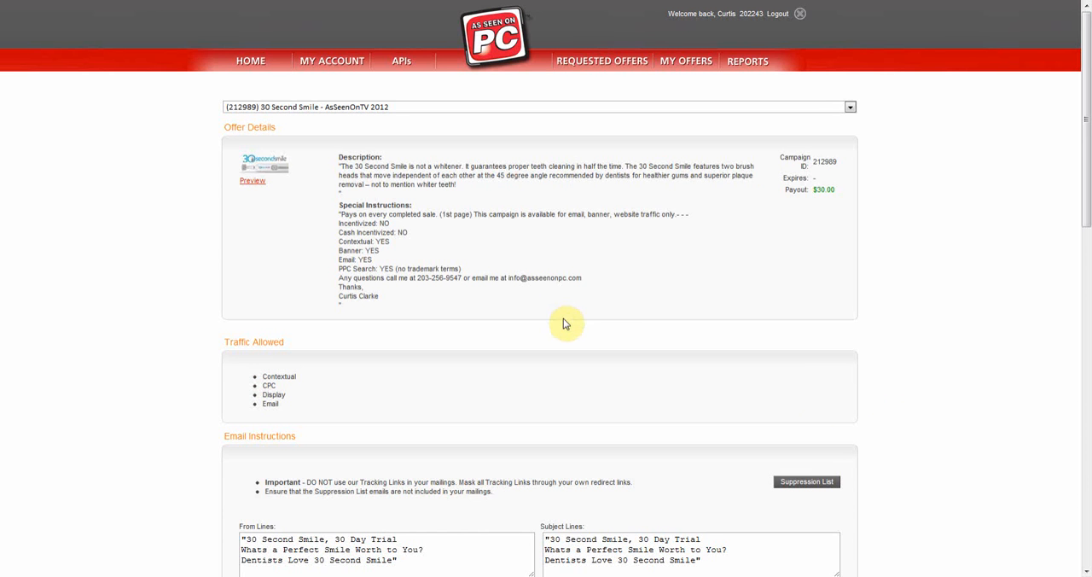
Step: Review the 30 Second Smile creatives, get the first banner's code, and return to My Offers
scroll(down, 3)
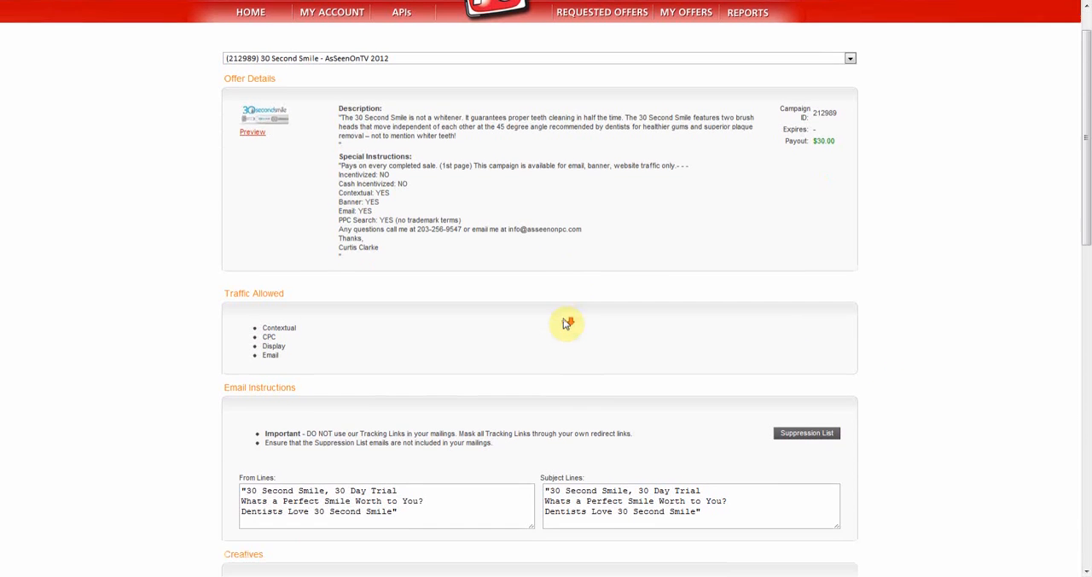
scroll(down, 3)
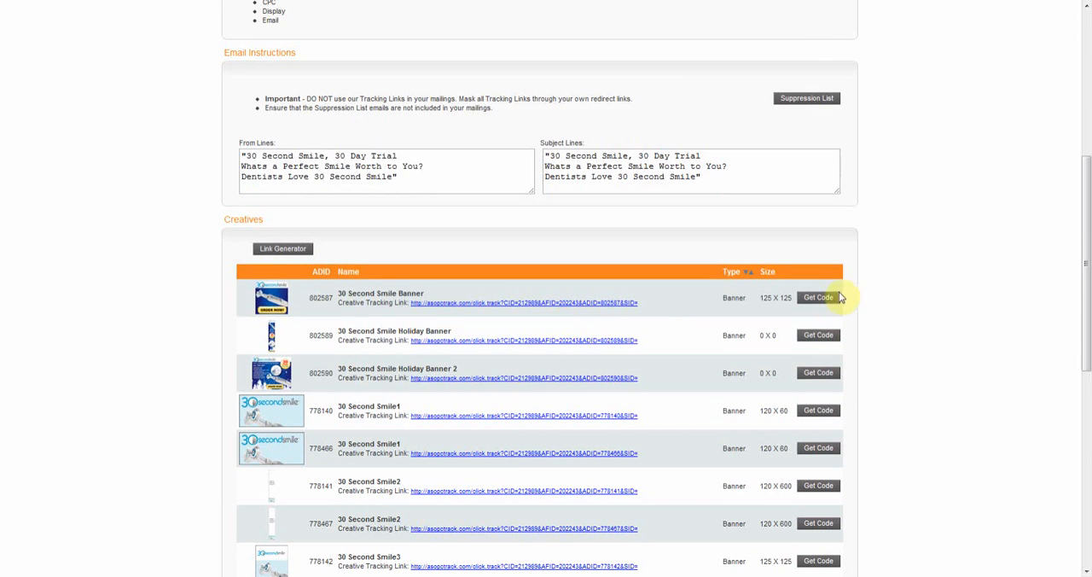
click(817, 297)
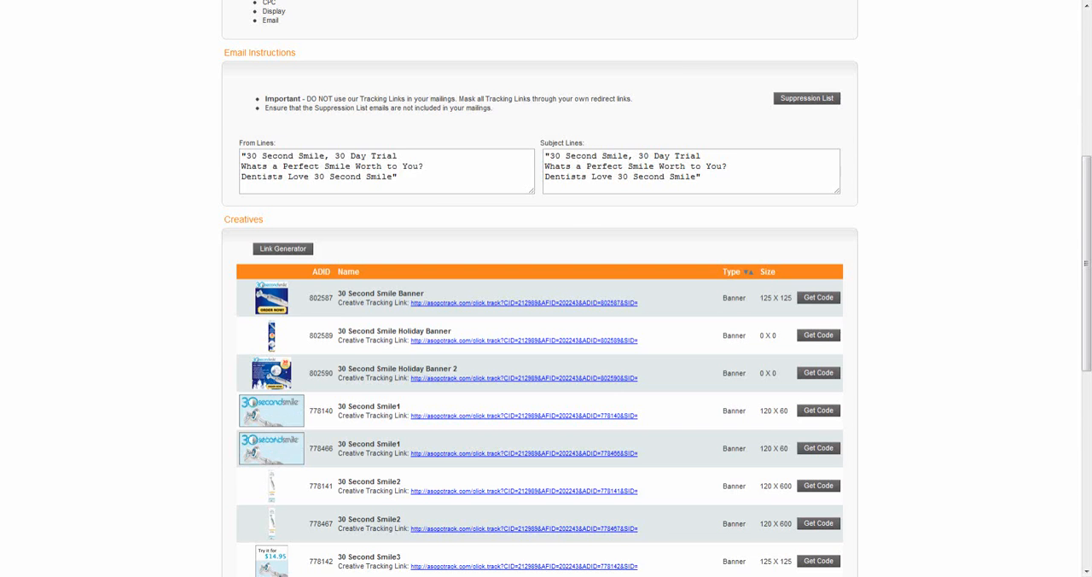
click(686, 61)
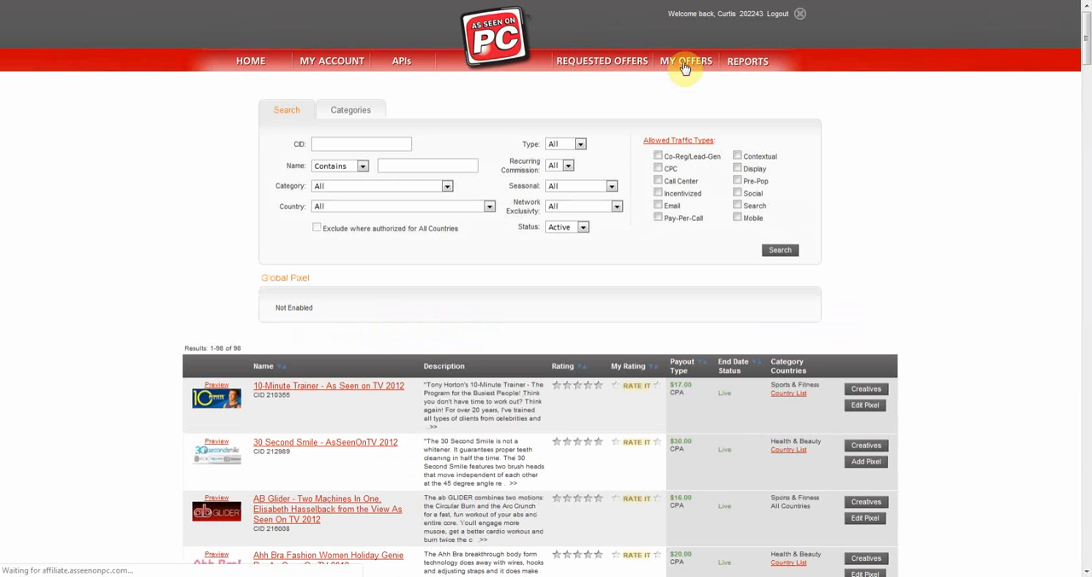
mouse_move(720, 78)
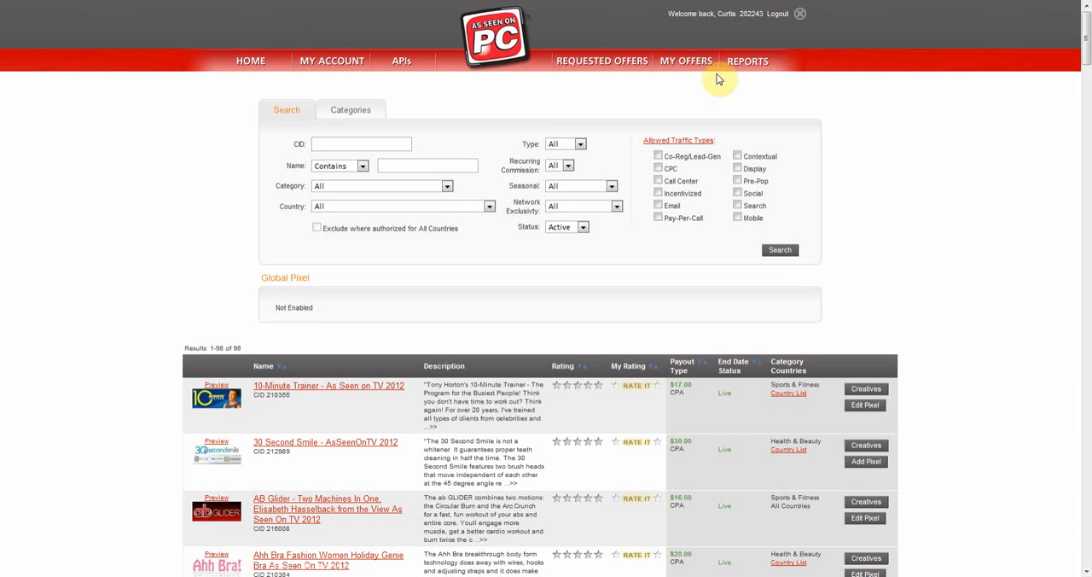
click(865, 460)
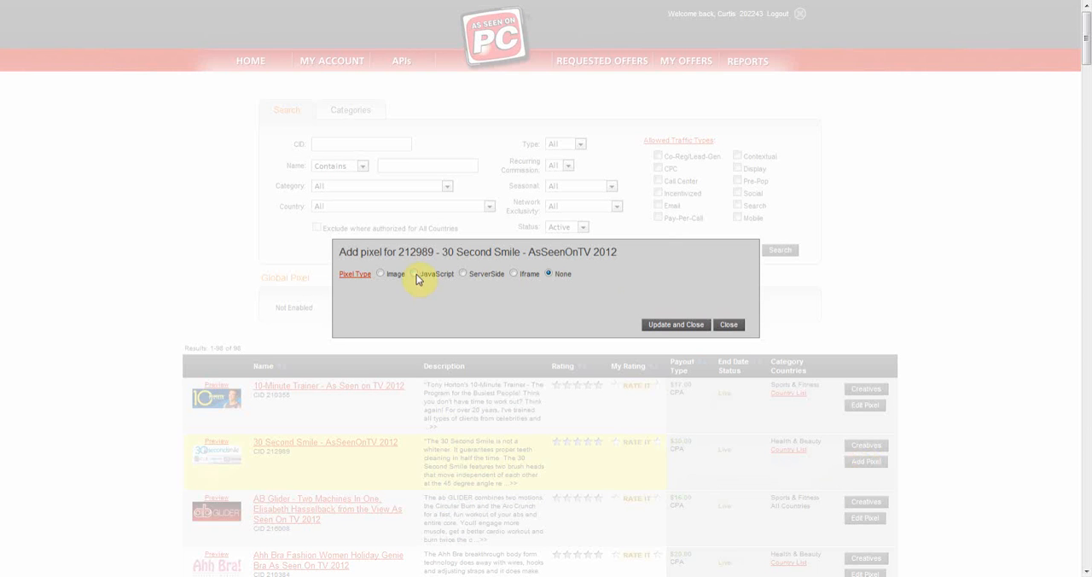
click(416, 273)
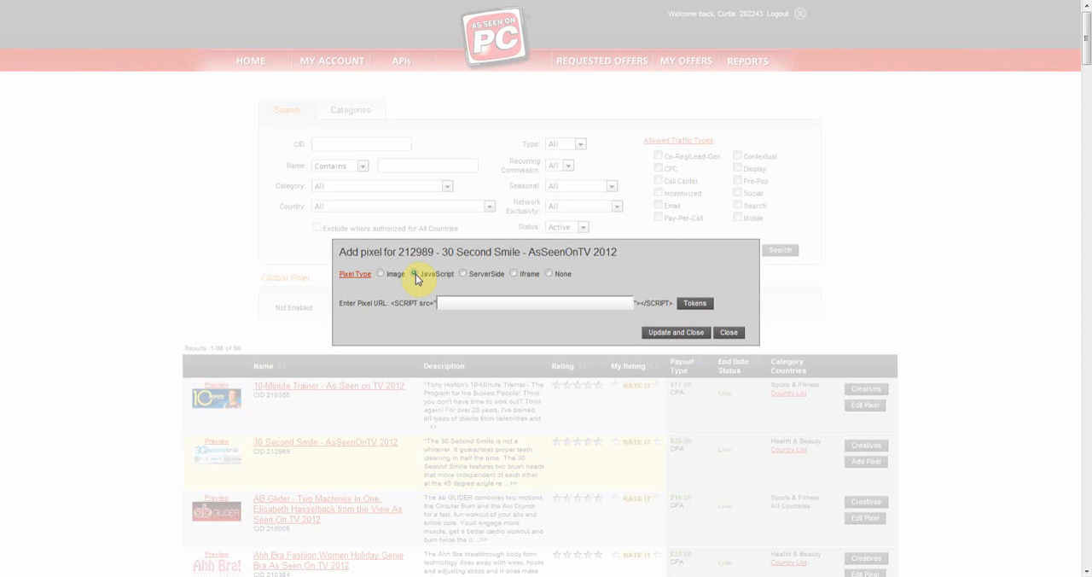
click(415, 273)
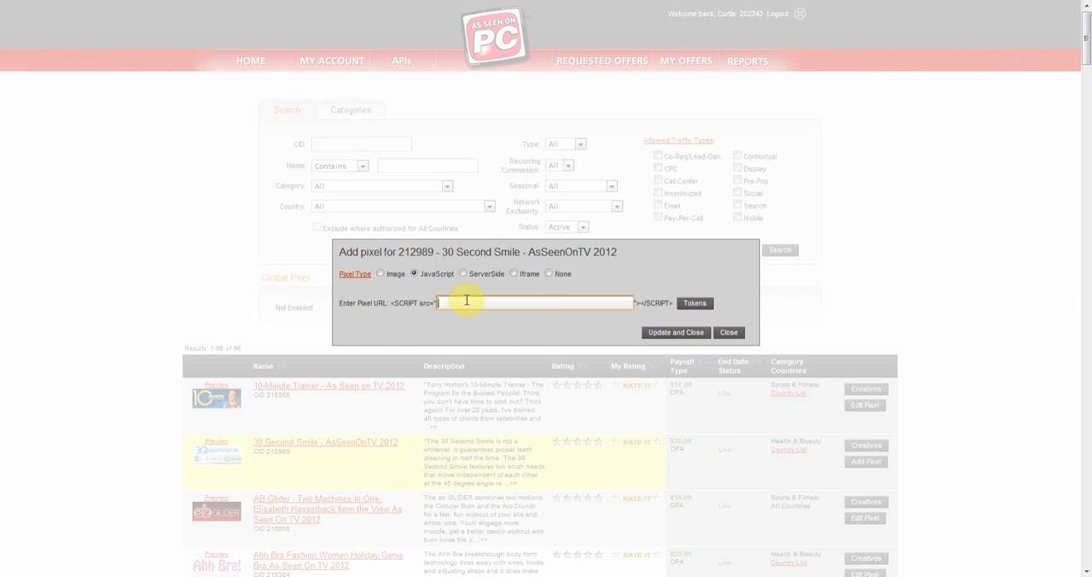
text(http://www.confirmationpixel.com)
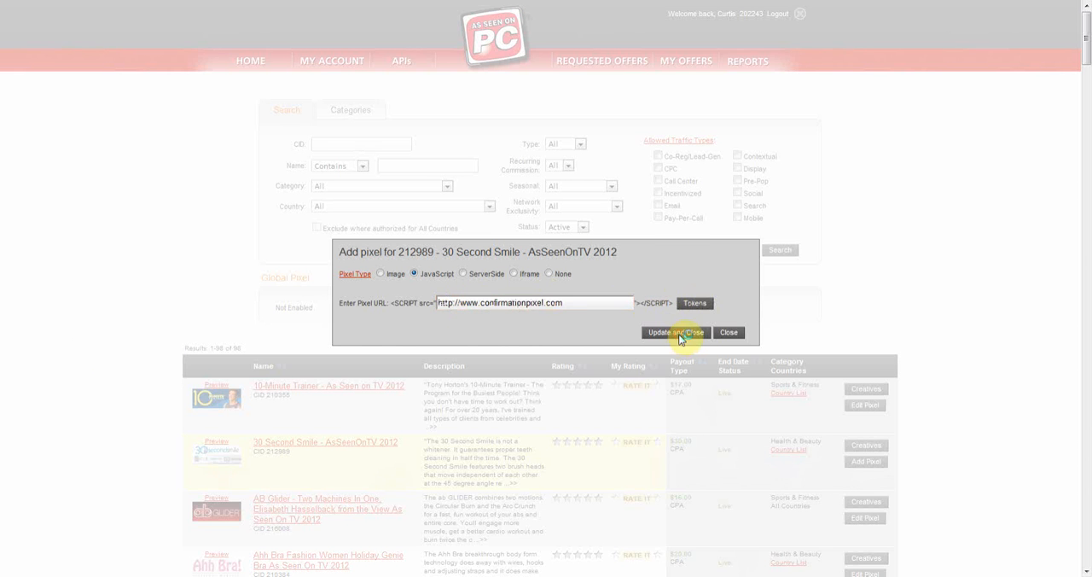
click(674, 331)
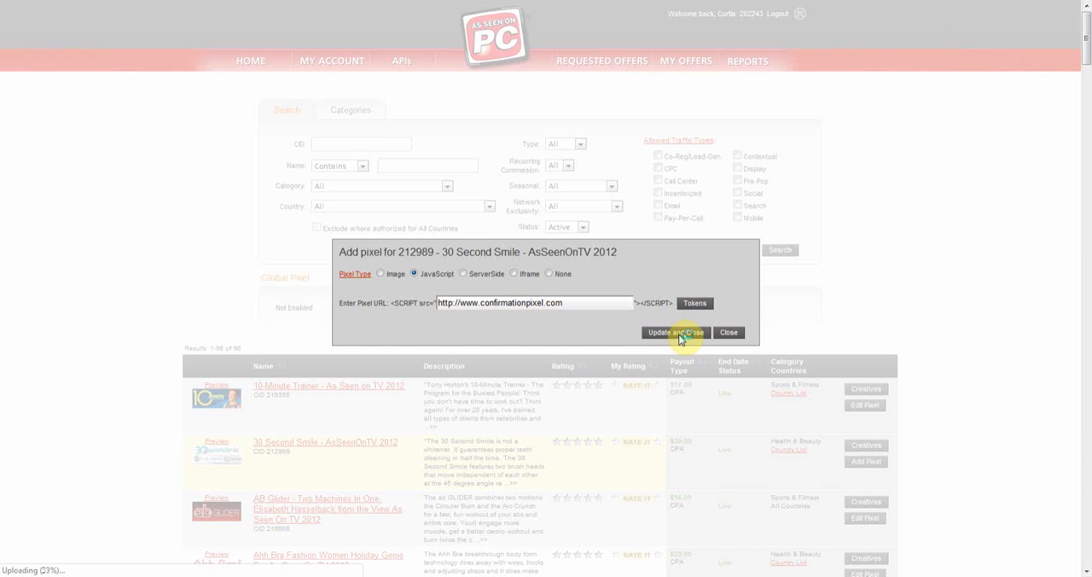
click(676, 330)
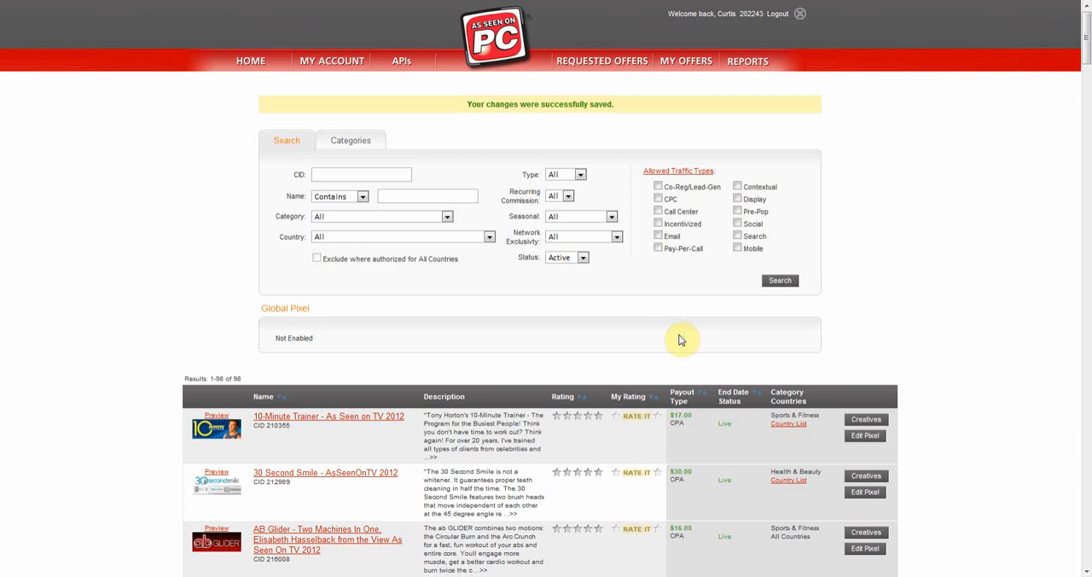
mouse_move(682, 340)
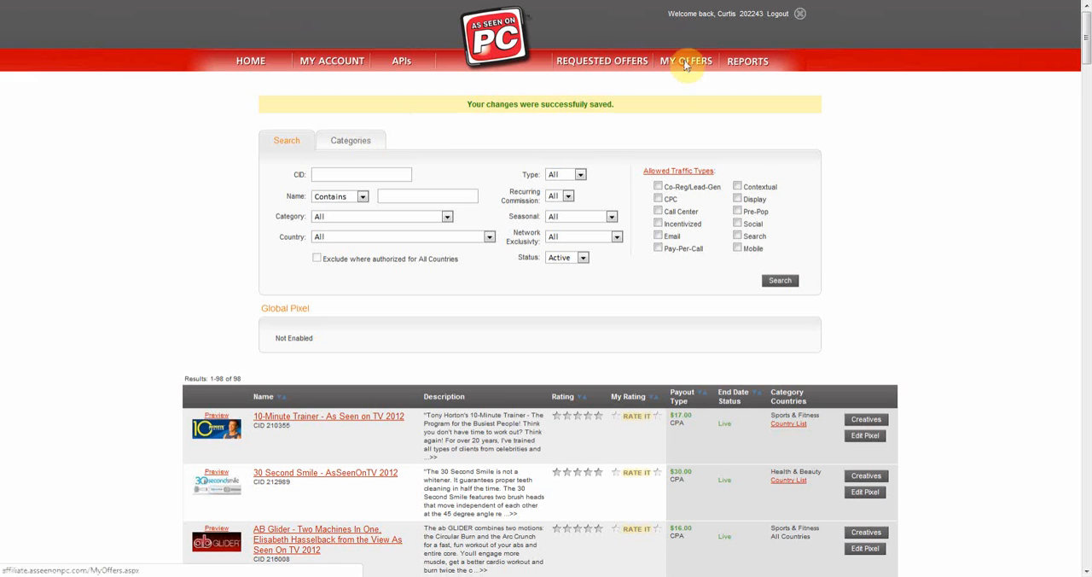
click(863, 491)
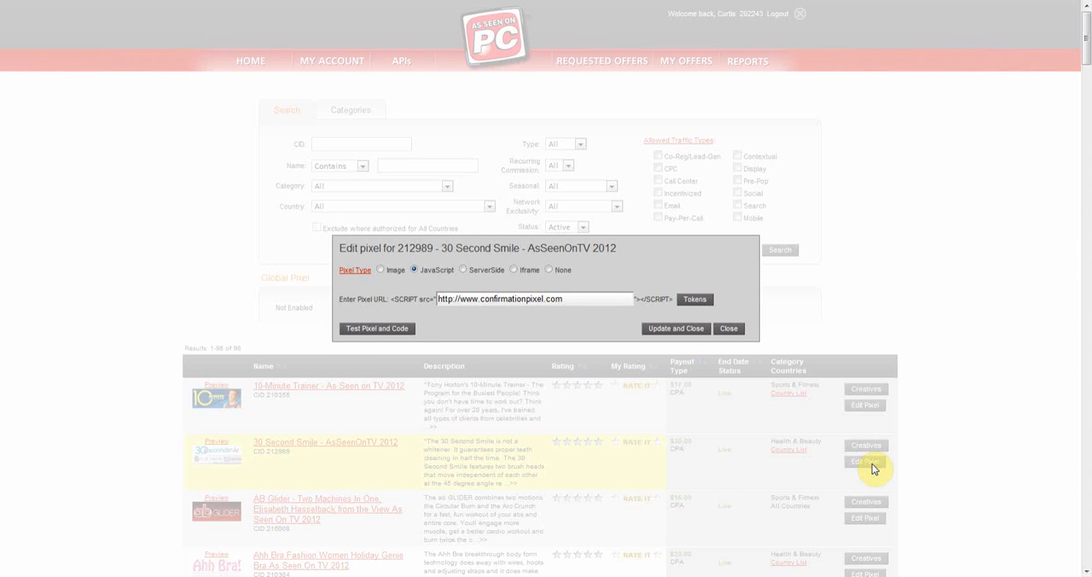
click(376, 328)
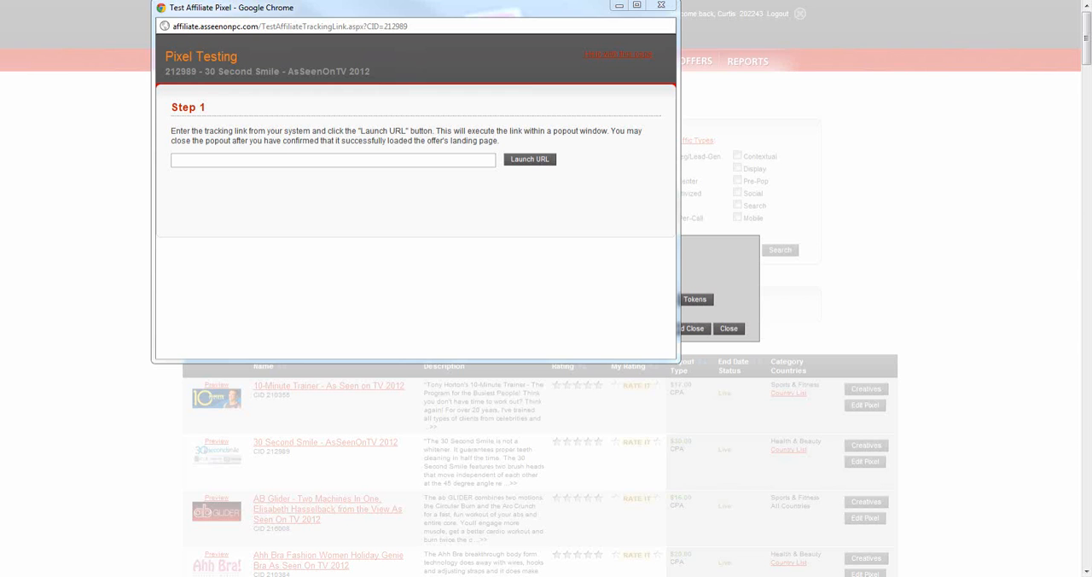
text(http://www.ezdebtbusters.com)
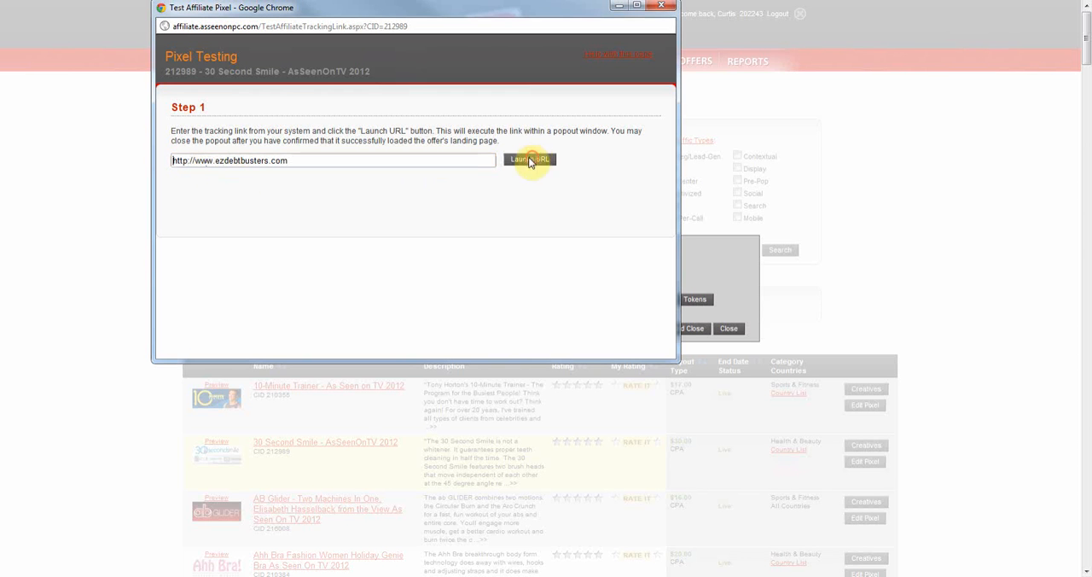
click(529, 160)
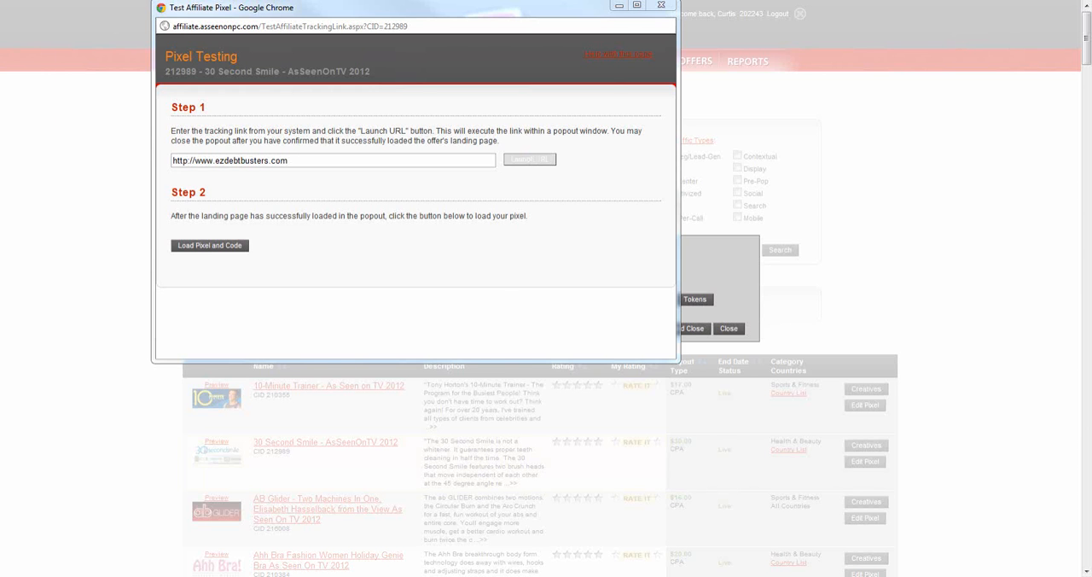
click(529, 160)
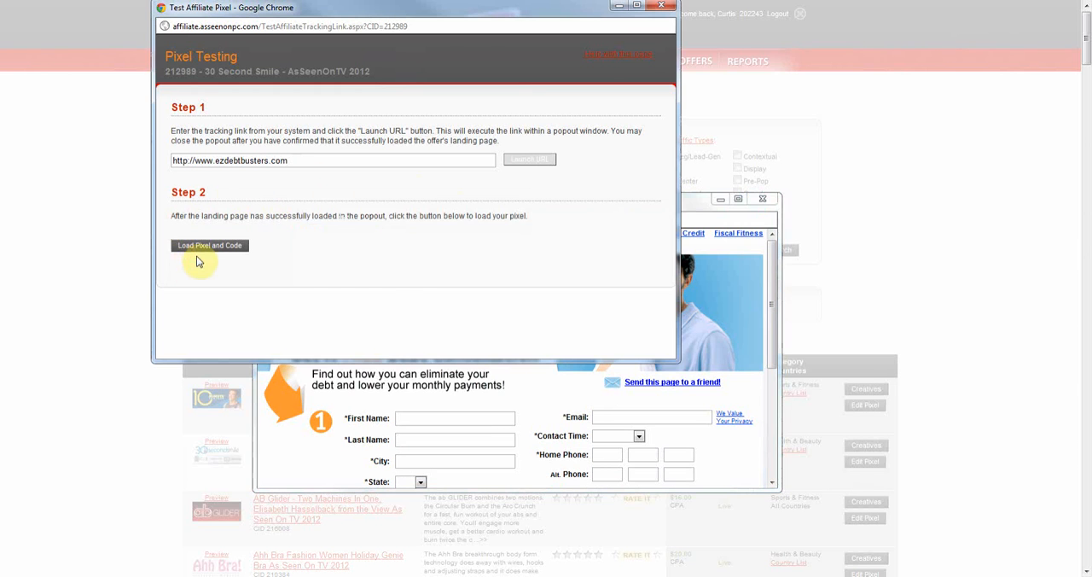
click(210, 246)
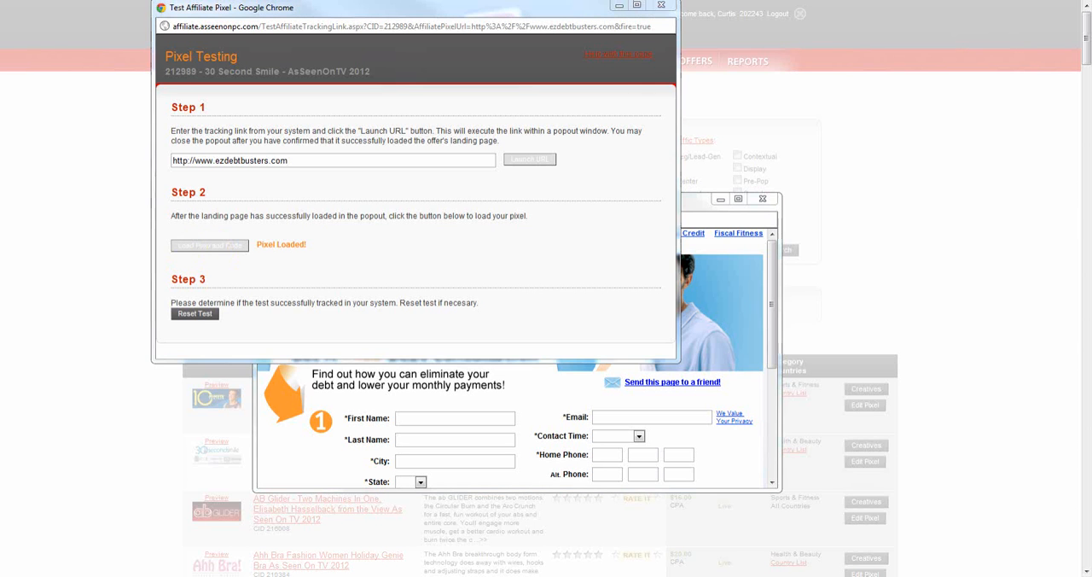
mouse_move(474, 188)
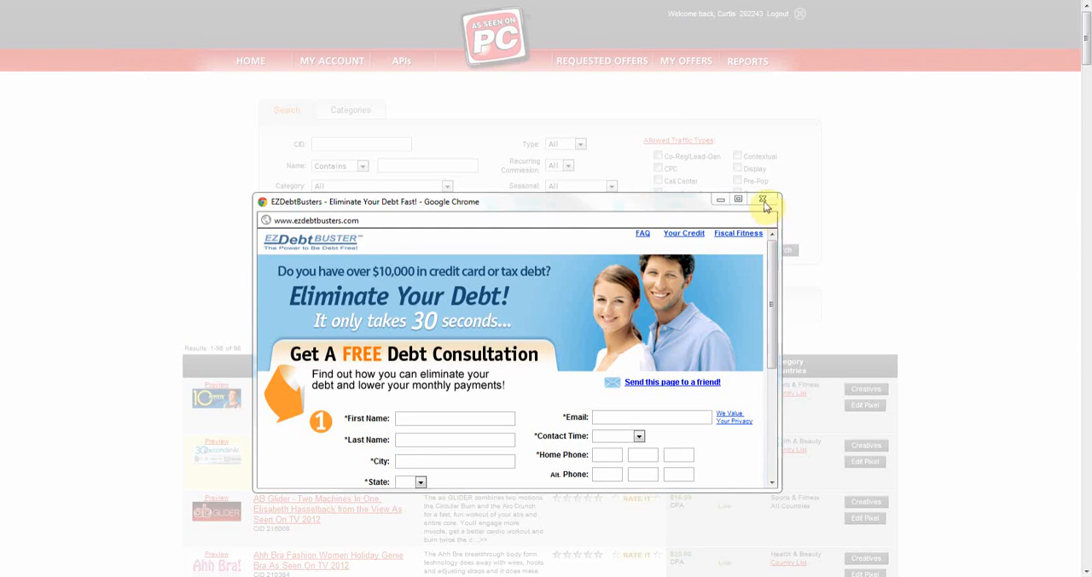
Step: Close the landing page, view the Reports list, and return to the Home dashboard
click(761, 201)
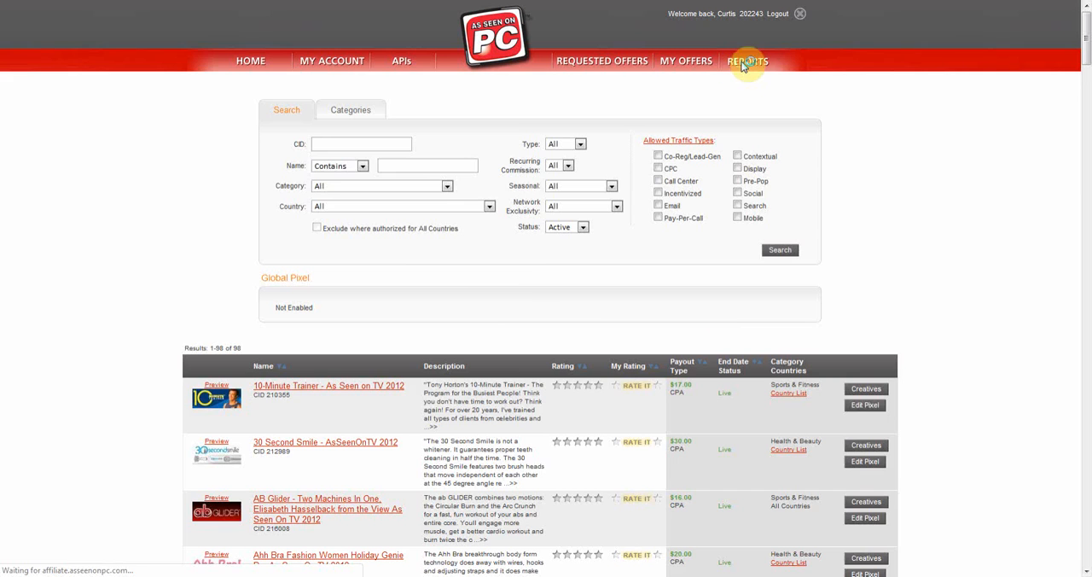
click(751, 62)
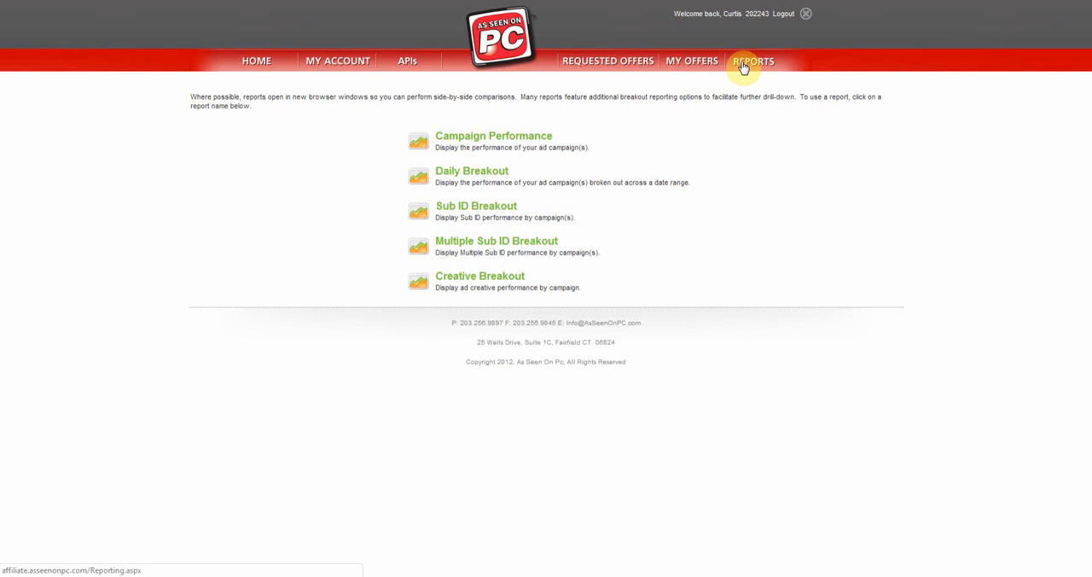
mouse_move(761, 166)
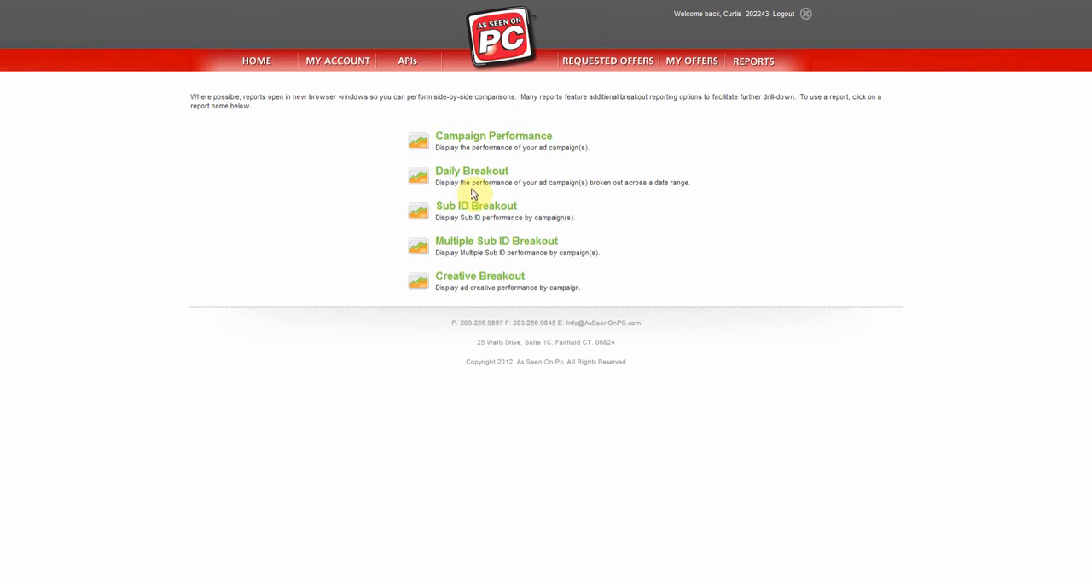
mouse_move(492, 193)
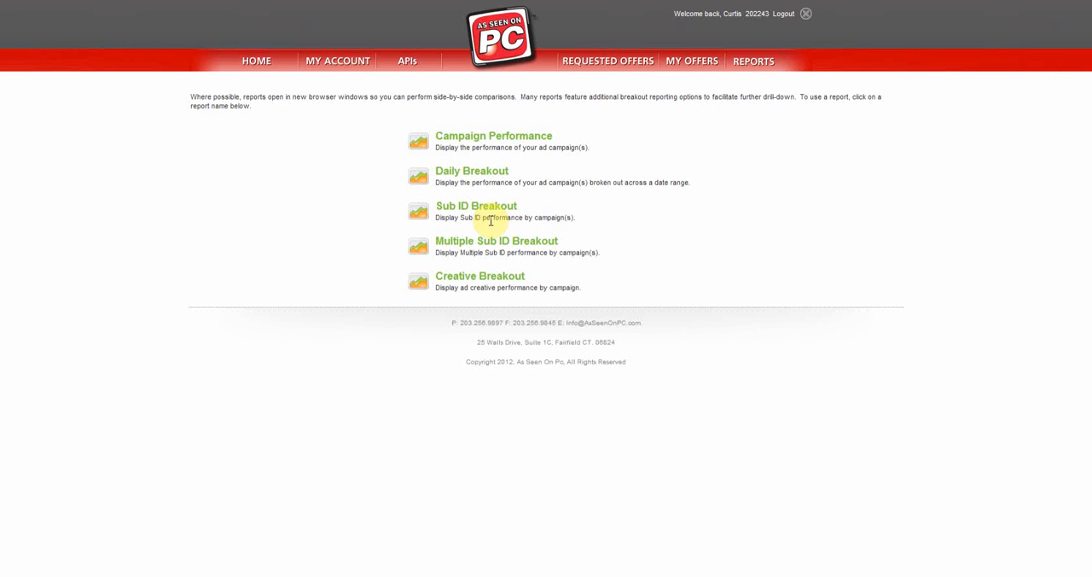
mouse_move(256, 61)
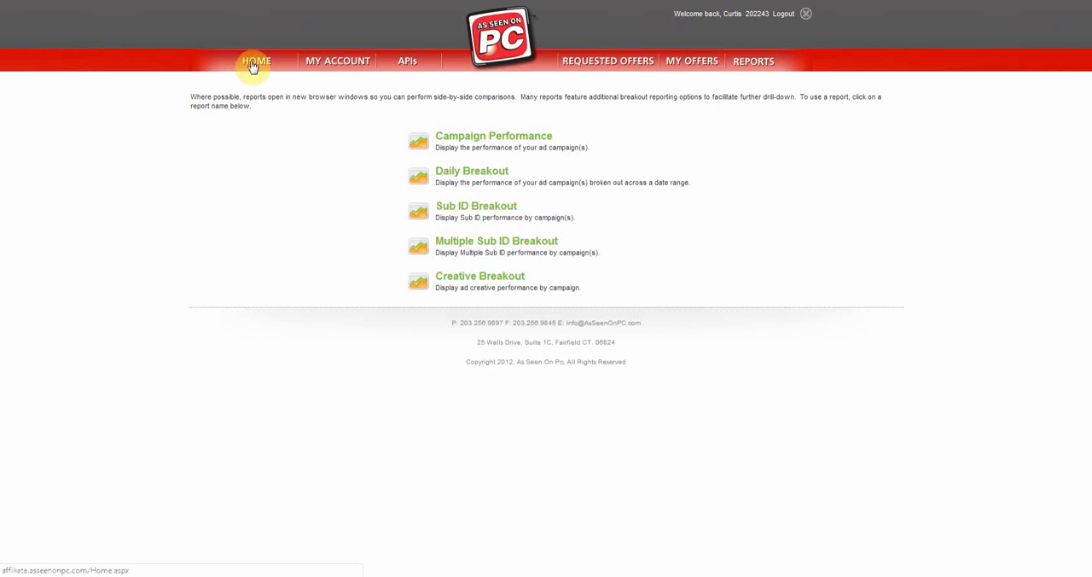
click(256, 62)
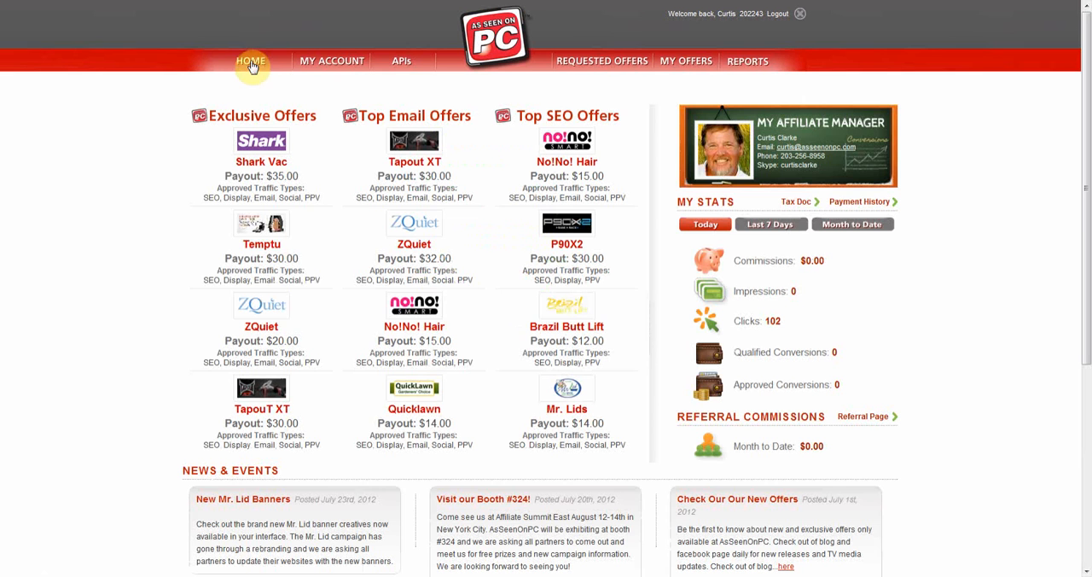
mouse_move(862, 157)
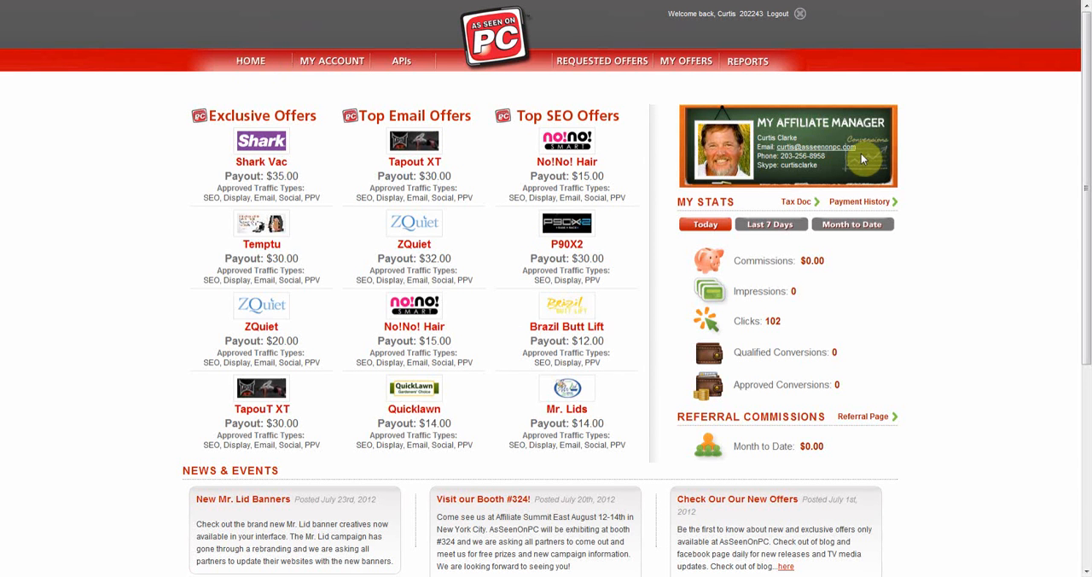